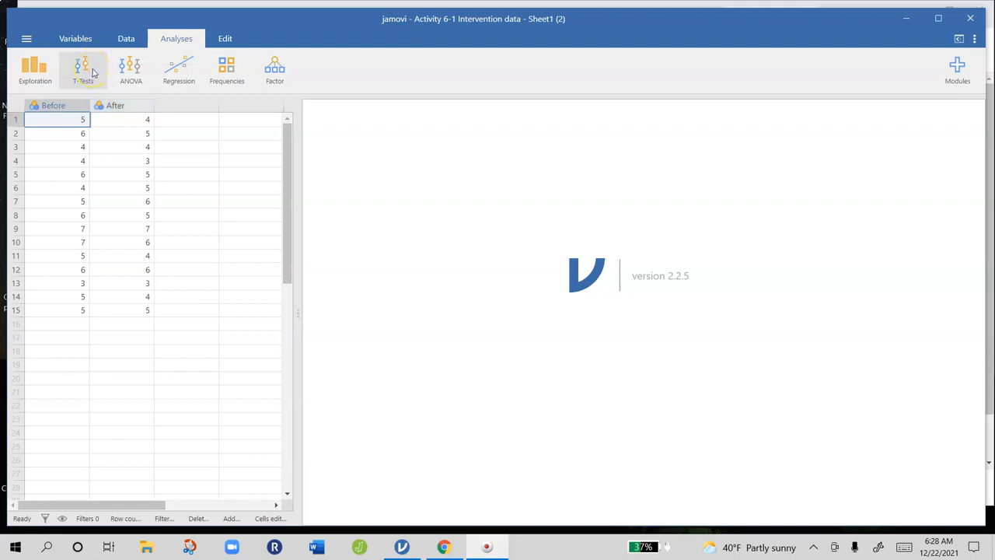
# Step: Start a Paired Samples T-Test with Before and After as the paired variables
pyautogui.click(84, 70)
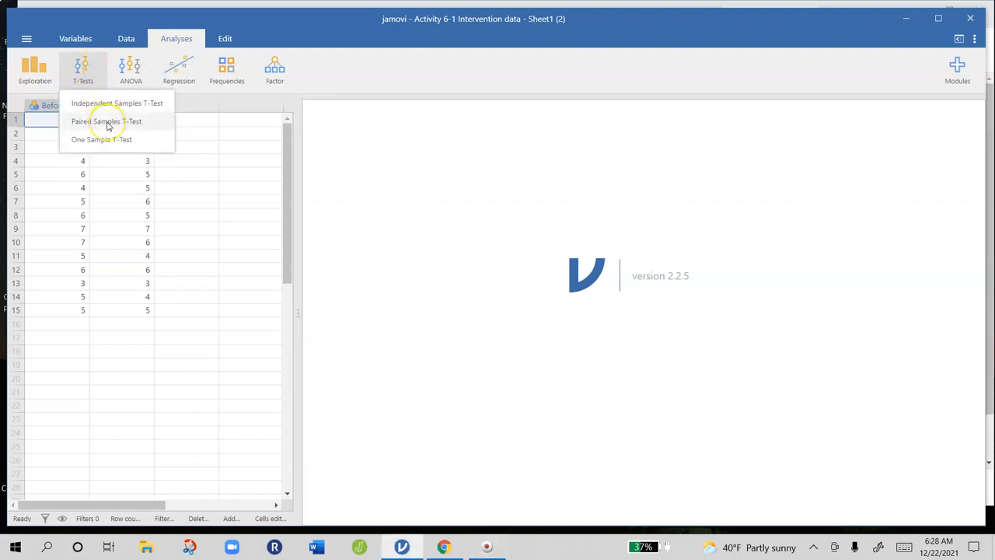
pyautogui.click(106, 121)
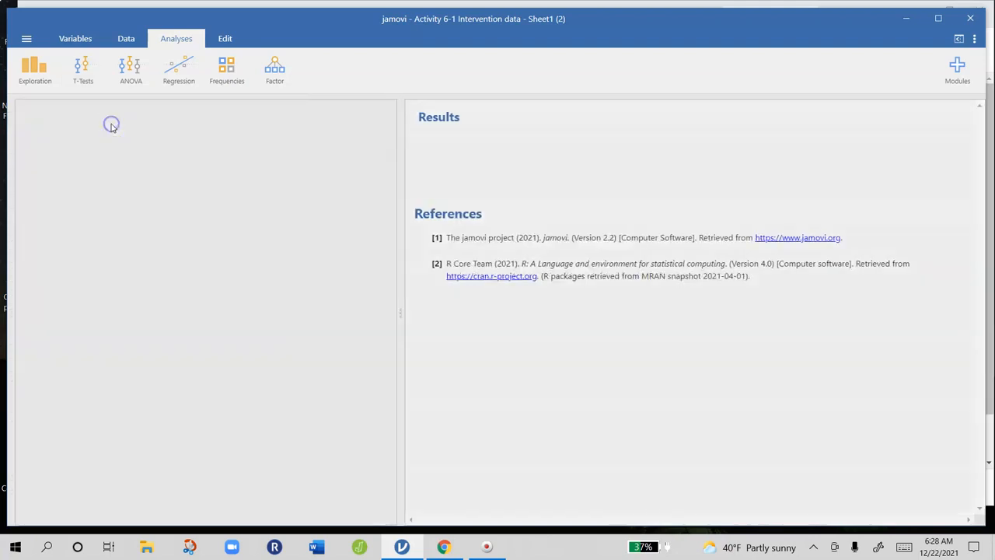
pyautogui.click(82, 70)
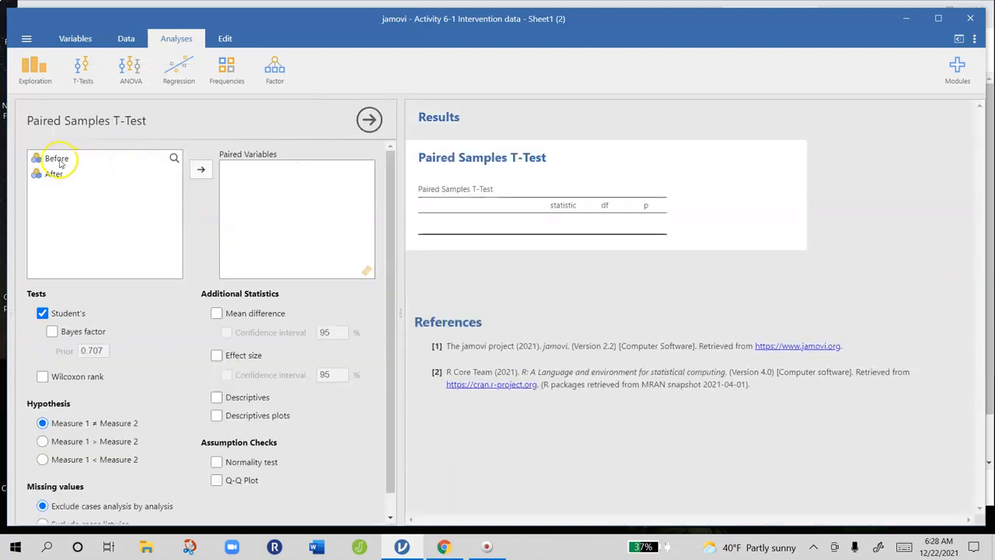
pyautogui.click(200, 168)
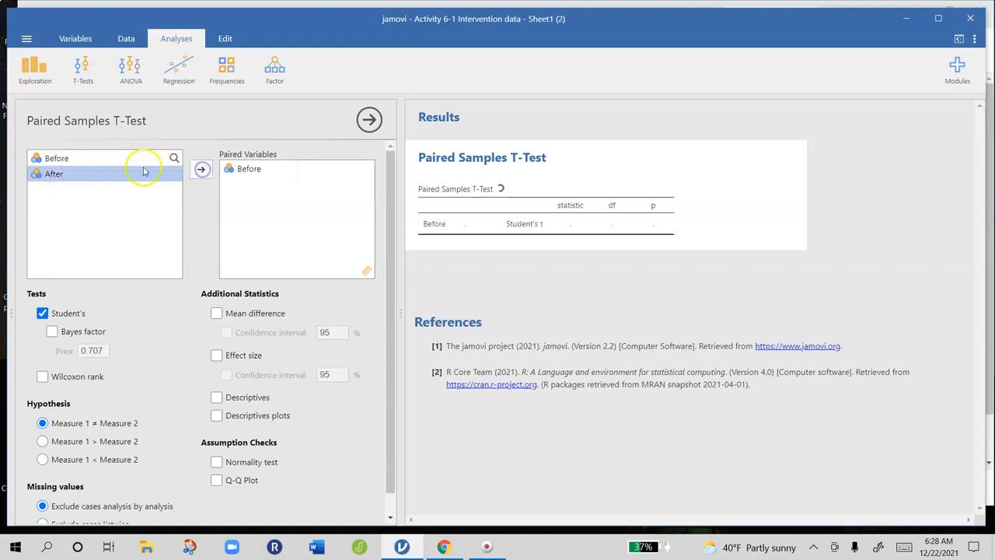
pyautogui.click(200, 170)
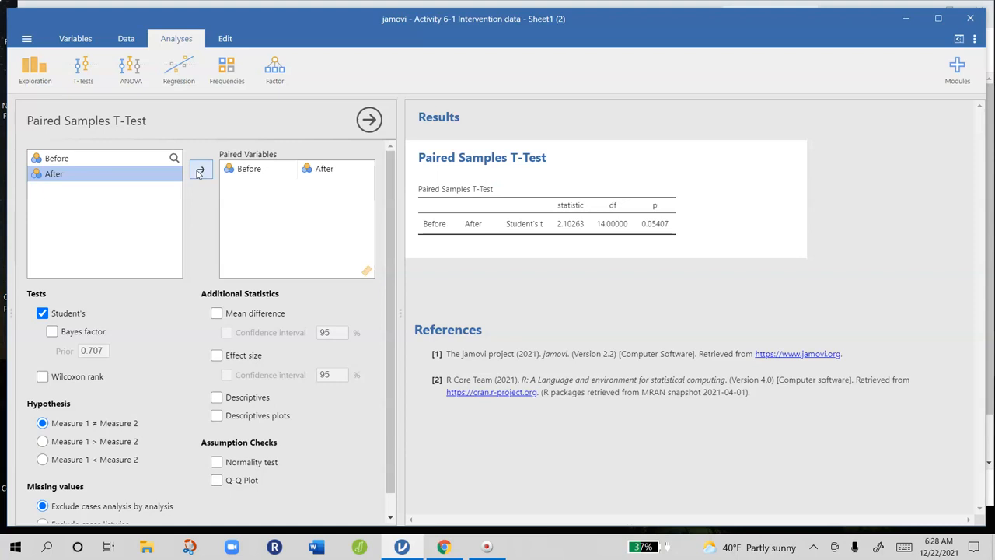
pyautogui.moveTo(261, 339)
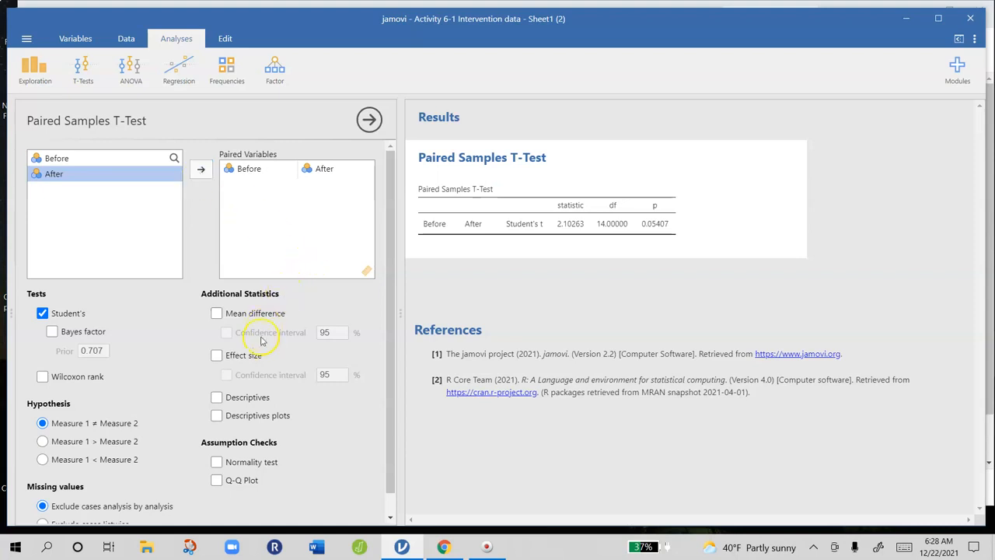
# Step: Add mean difference and effect size with their confidence intervals, plus descriptives
pyautogui.click(216, 312)
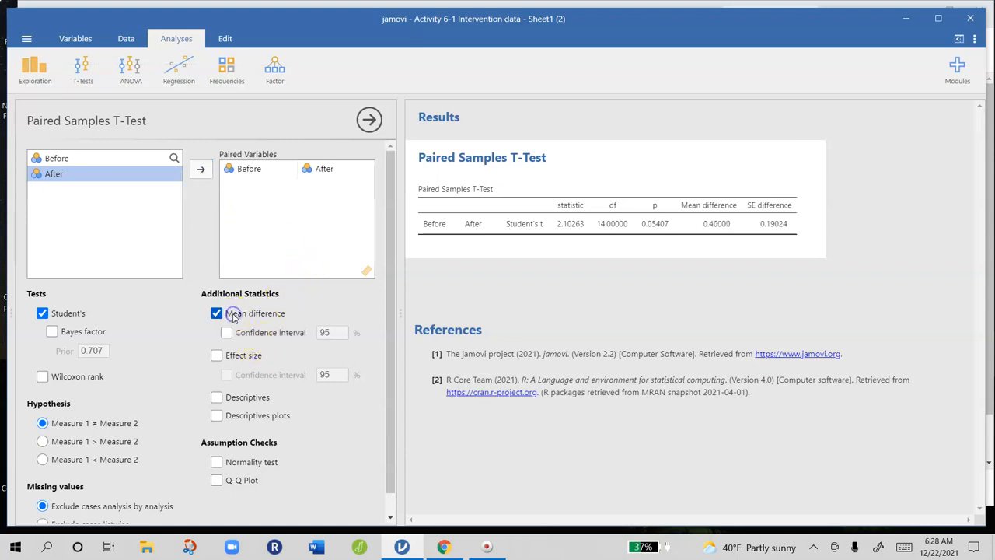
pyautogui.click(227, 333)
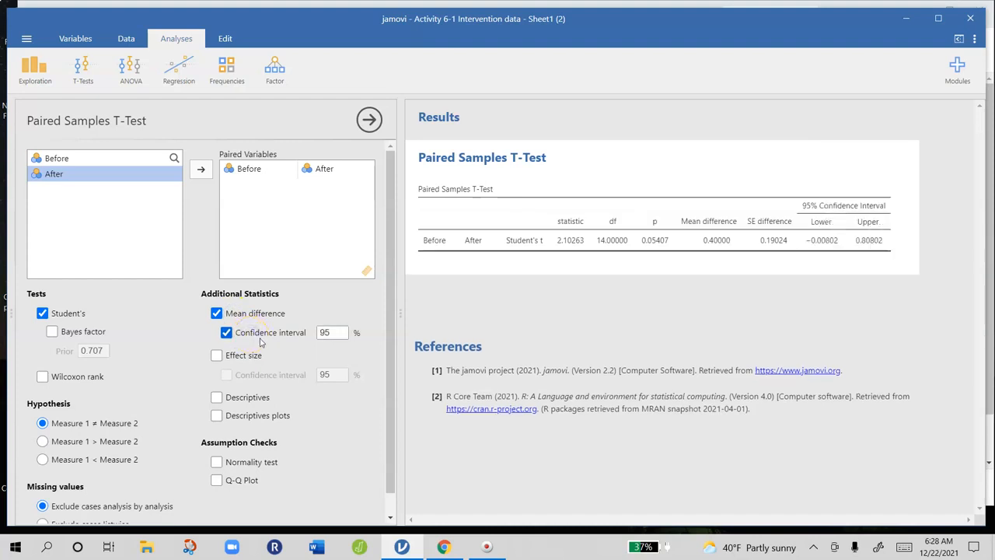
pyautogui.click(216, 354)
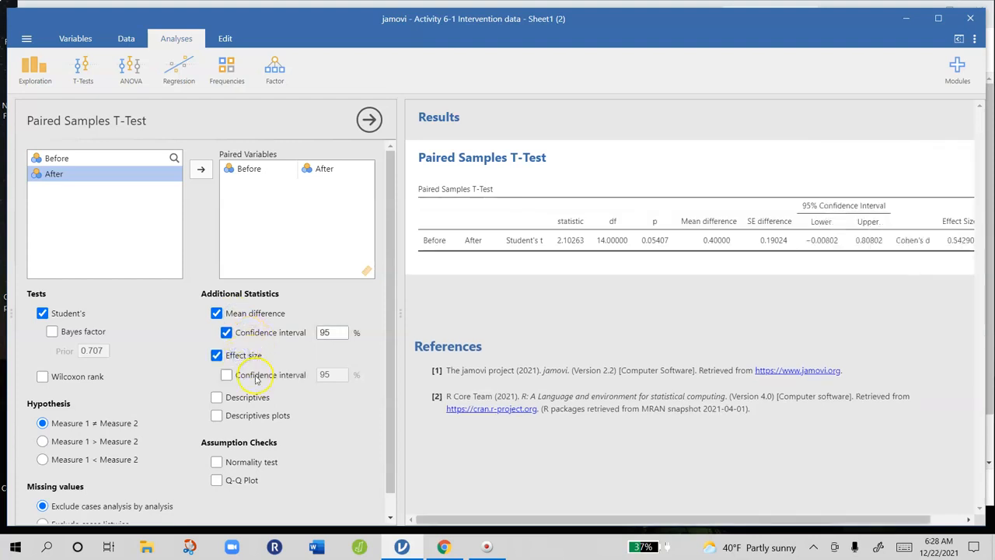
pyautogui.click(227, 374)
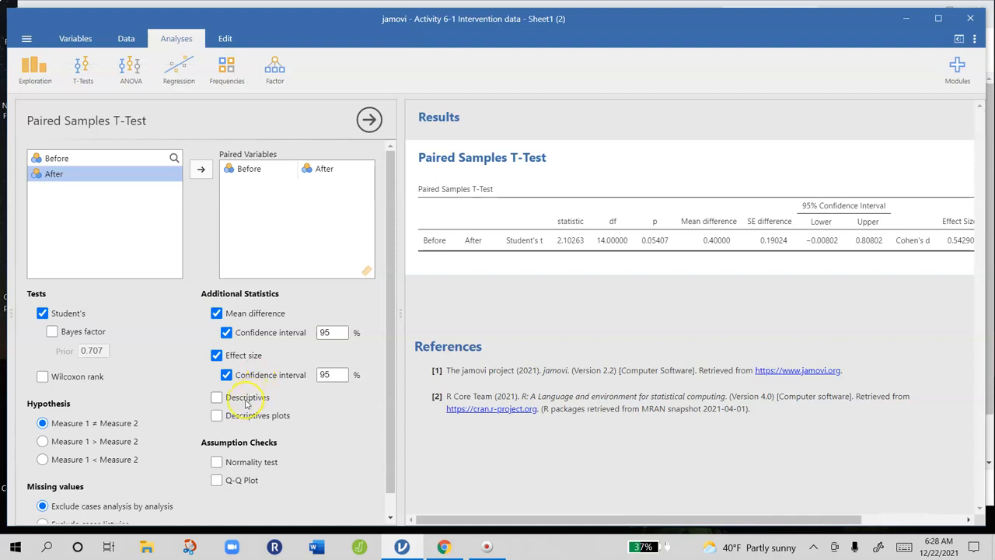
pyautogui.click(216, 398)
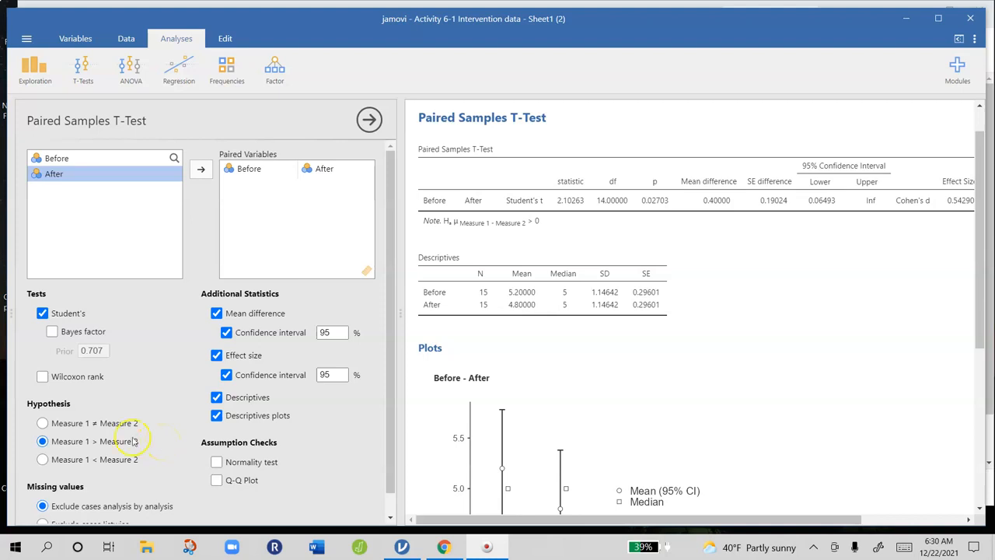
pyautogui.moveTo(42, 422)
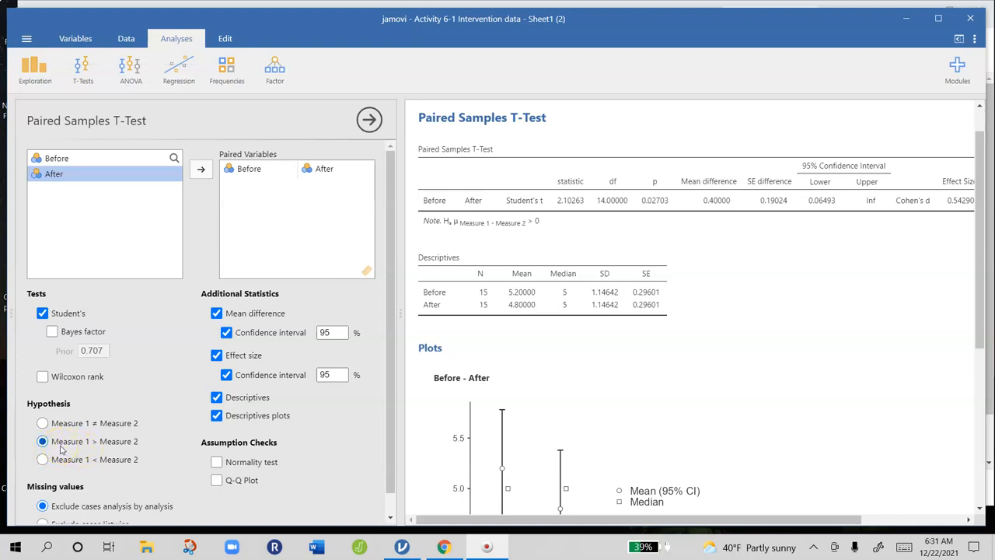
pyautogui.moveTo(547, 319)
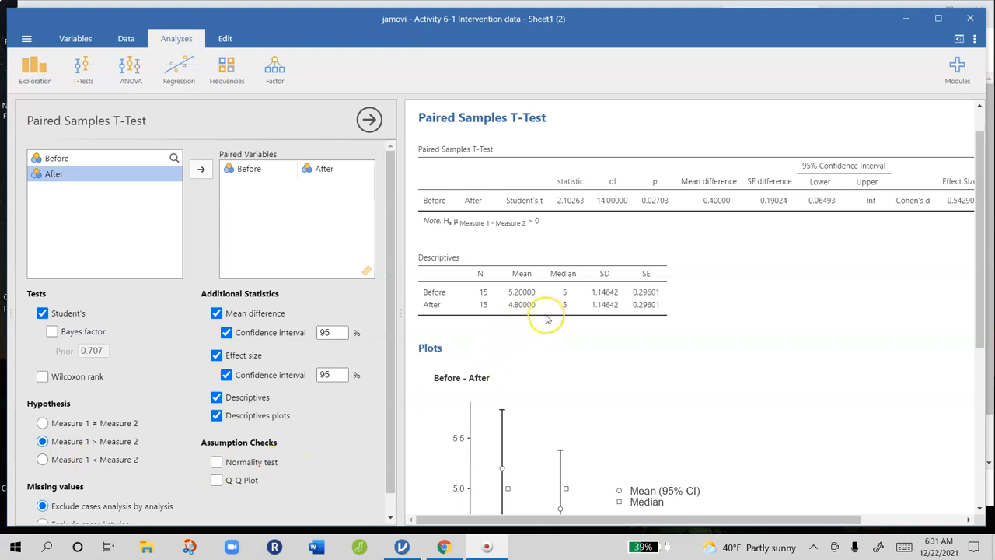
pyautogui.moveTo(532, 322)
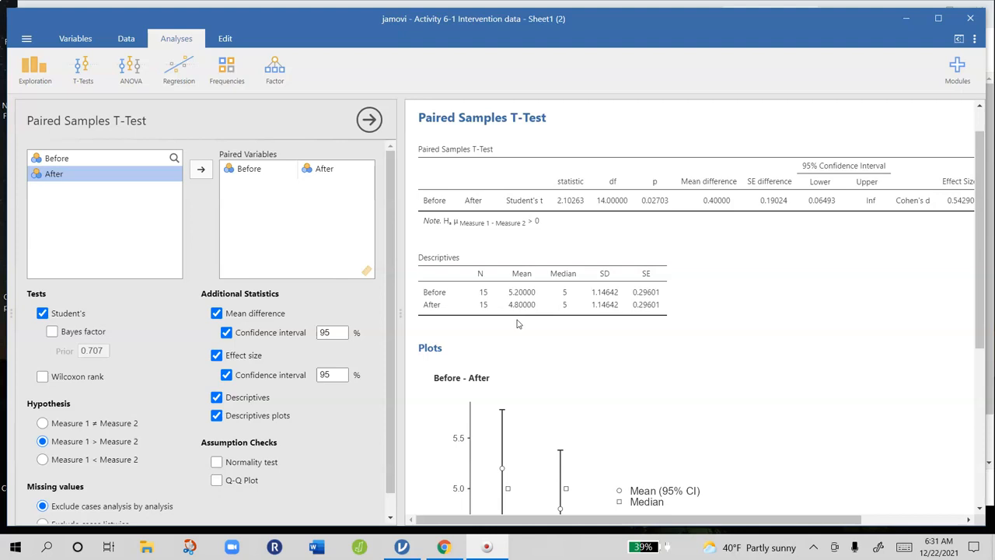
pyautogui.moveTo(743, 410)
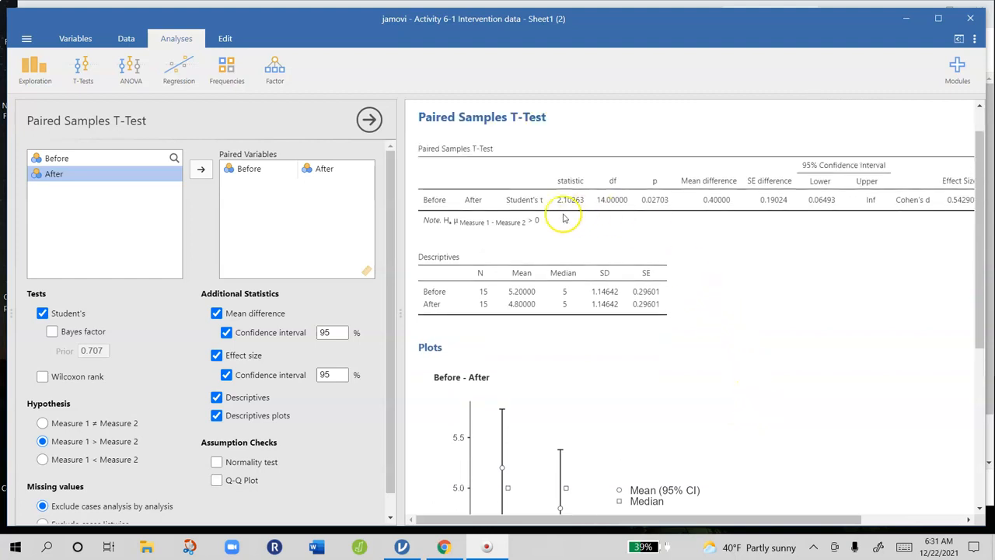
pyautogui.moveTo(562, 216)
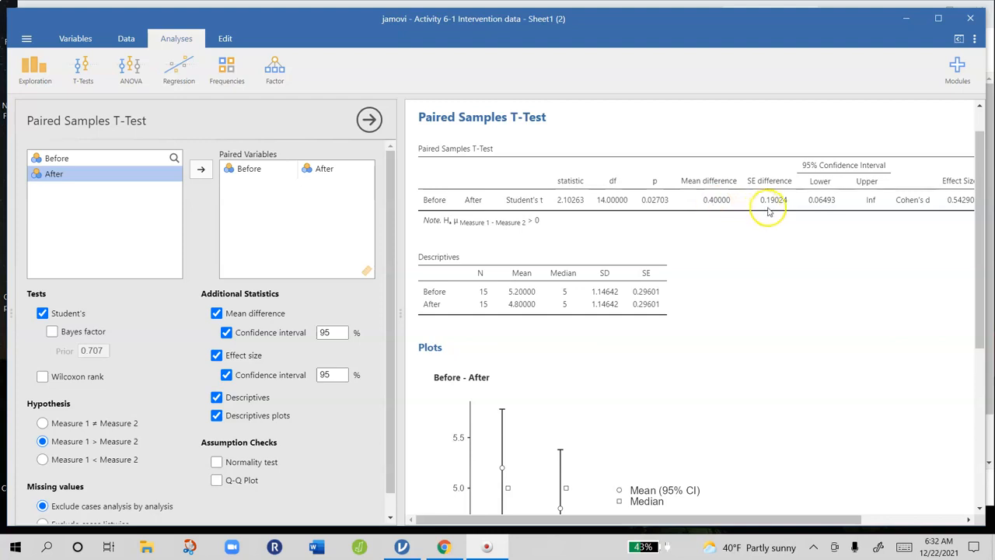
pyautogui.moveTo(769, 210)
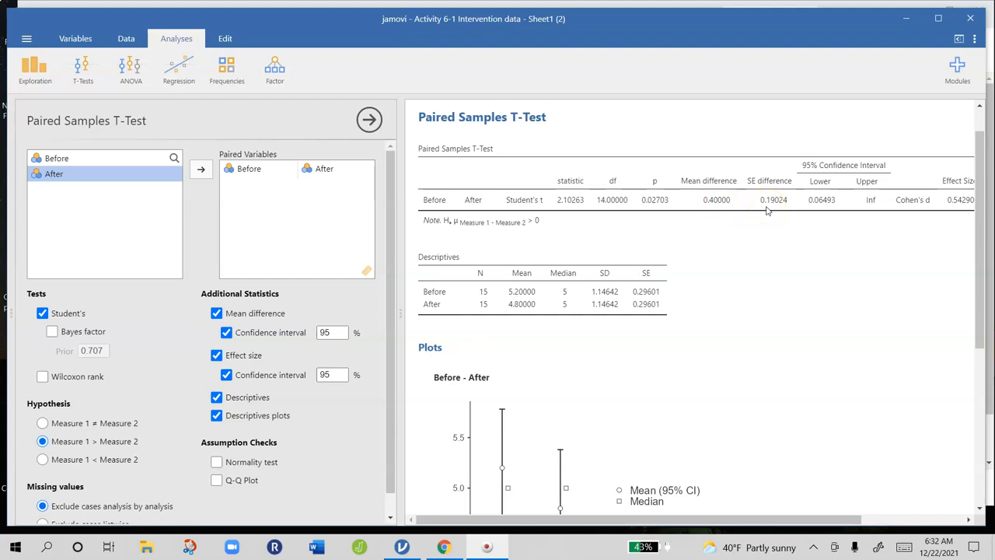
pyautogui.moveTo(833, 454)
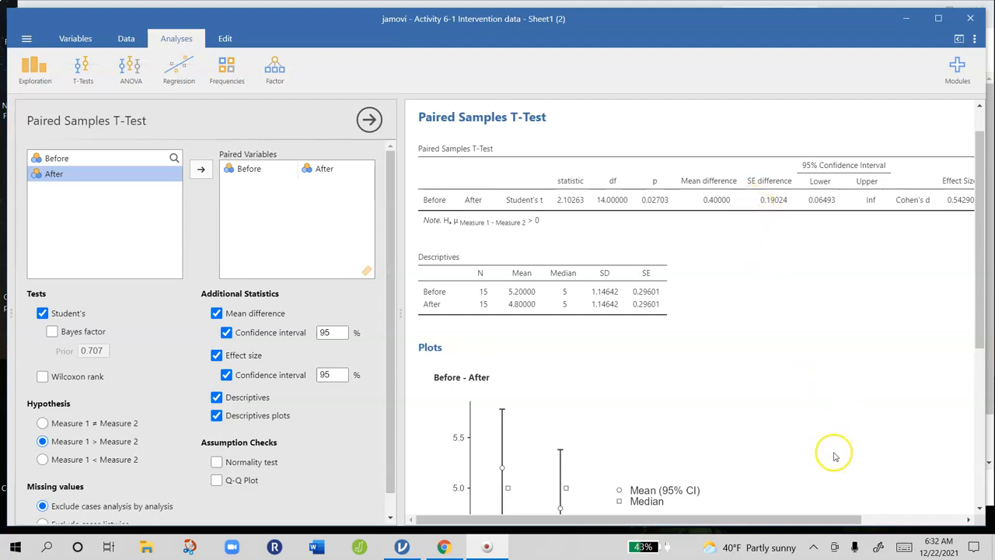
pyautogui.moveTo(846, 522)
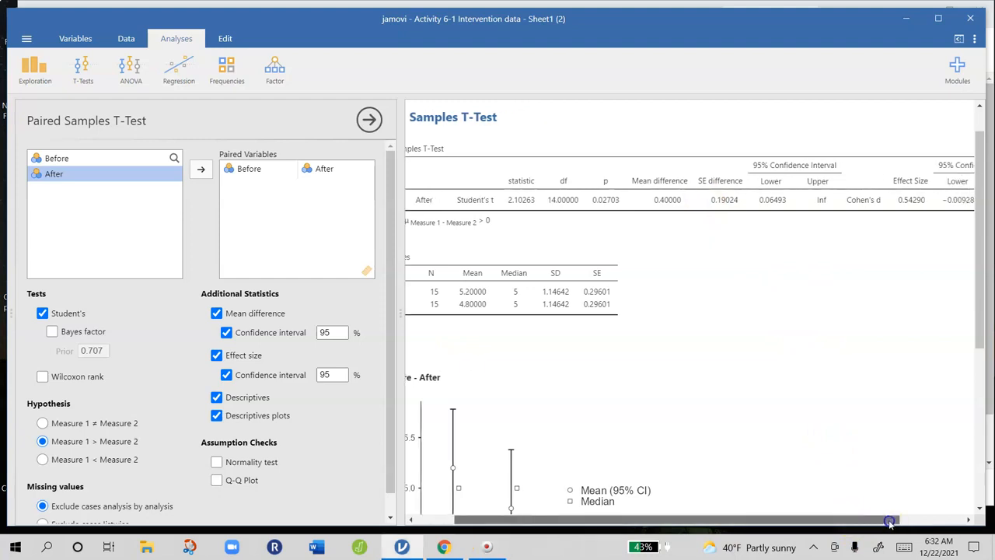
# Step: Scroll the results right to reveal the Cohen's d confidence interval columns
pyautogui.hscroll(3)
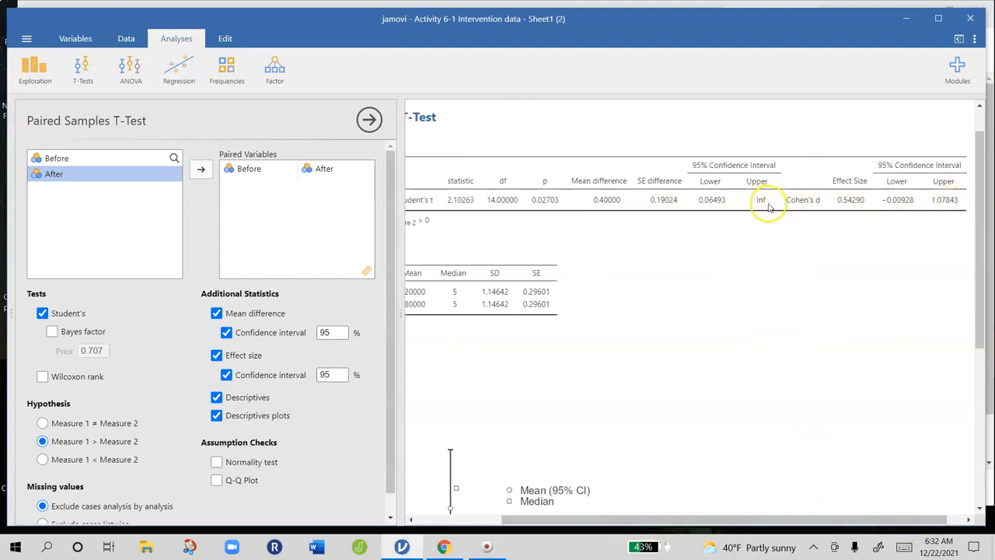
pyautogui.moveTo(774, 215)
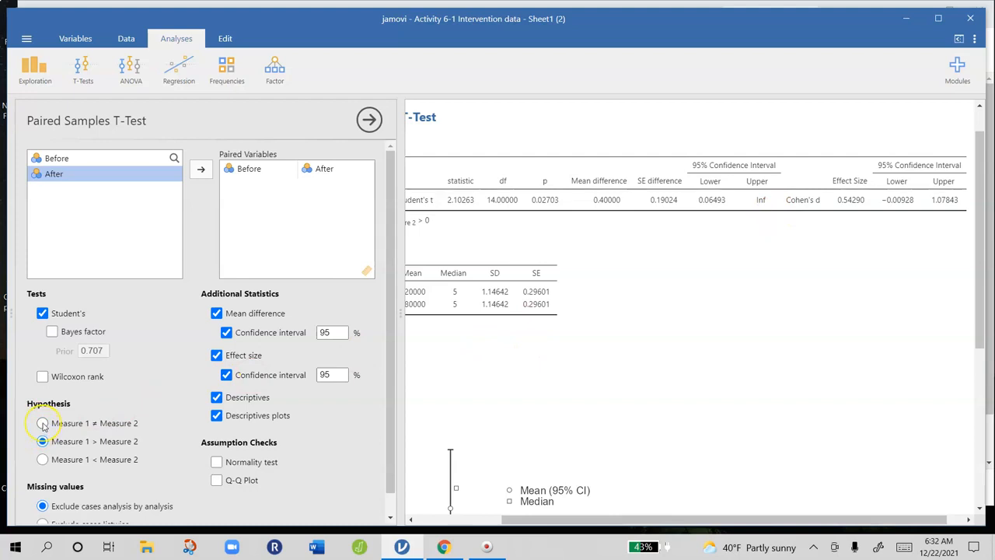
# Step: Set the hypothesis to Measure 1 ≠ Measure 2, giving two-sided p = 0.054
pyautogui.click(42, 422)
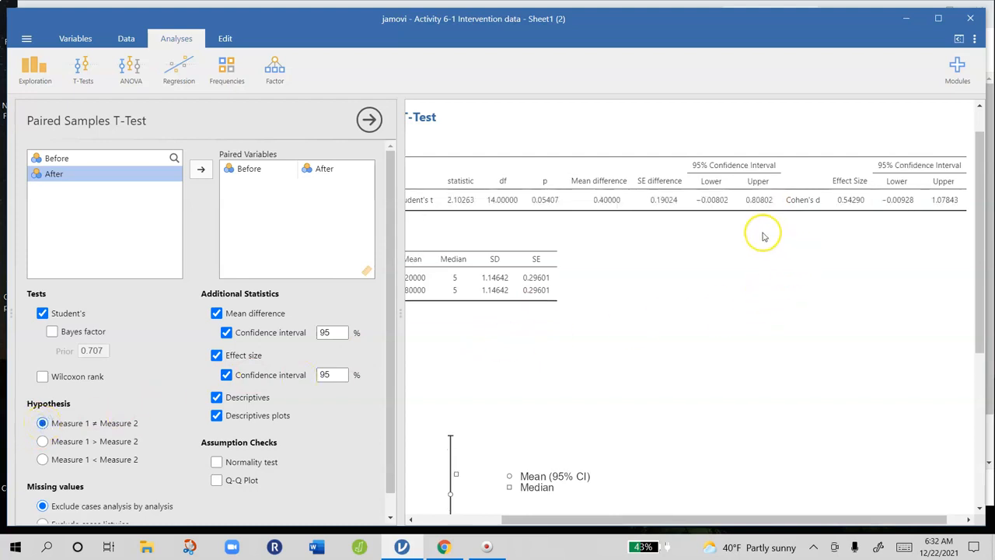
pyautogui.moveTo(759, 236)
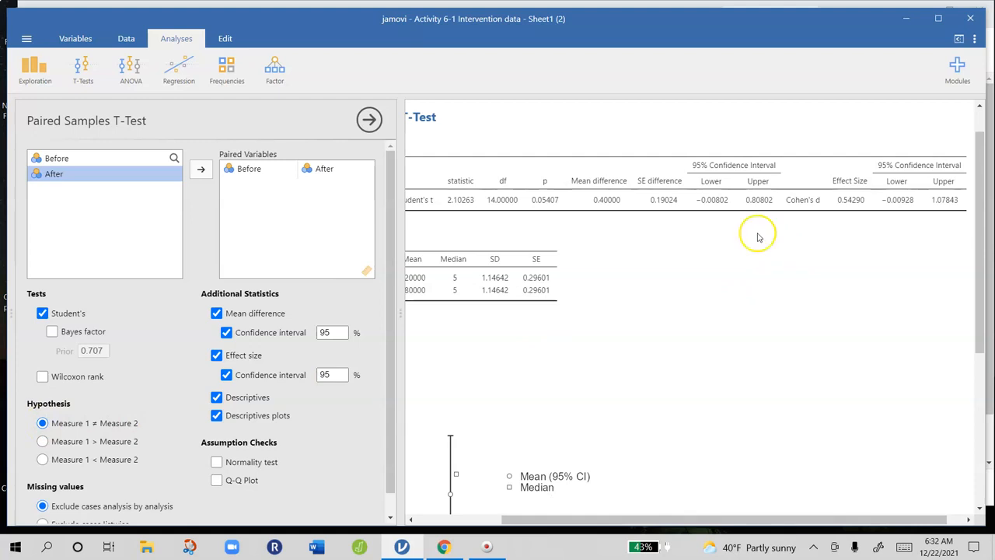
pyautogui.moveTo(711, 211)
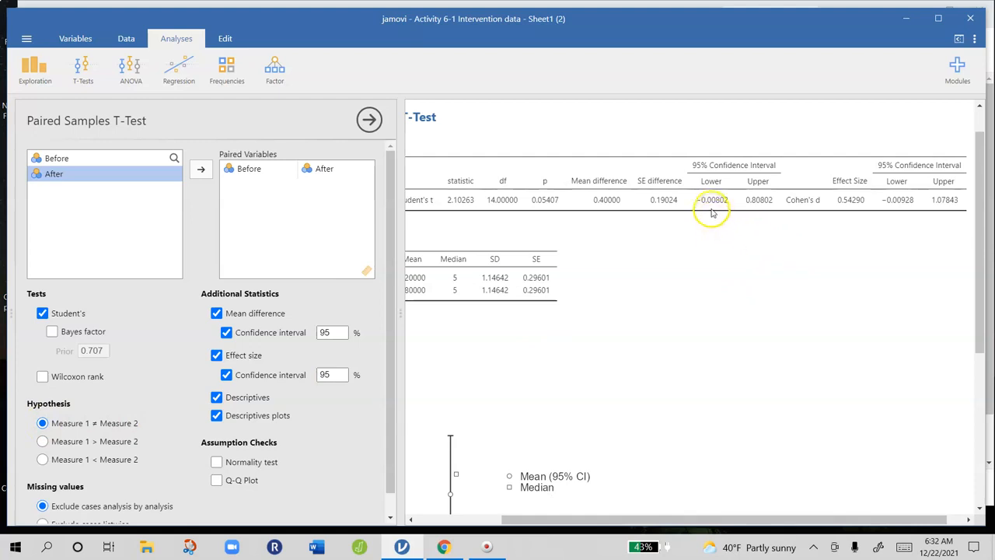
pyautogui.moveTo(605, 208)
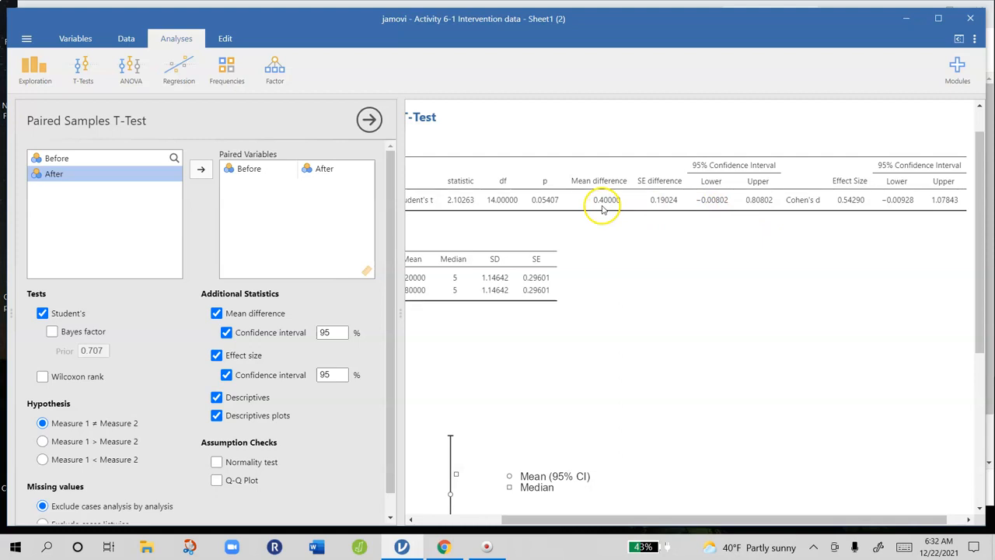
pyautogui.moveTo(703, 215)
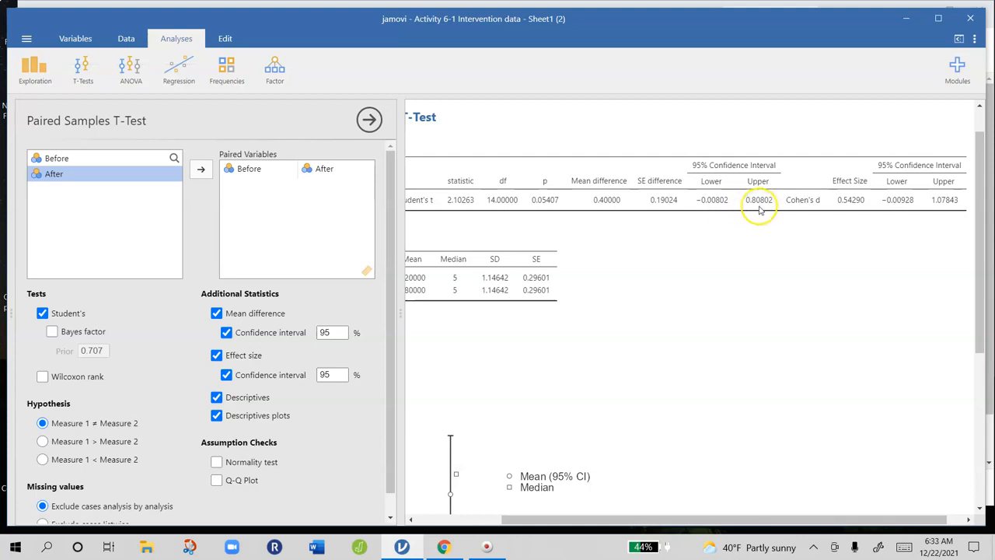
pyautogui.moveTo(758, 209)
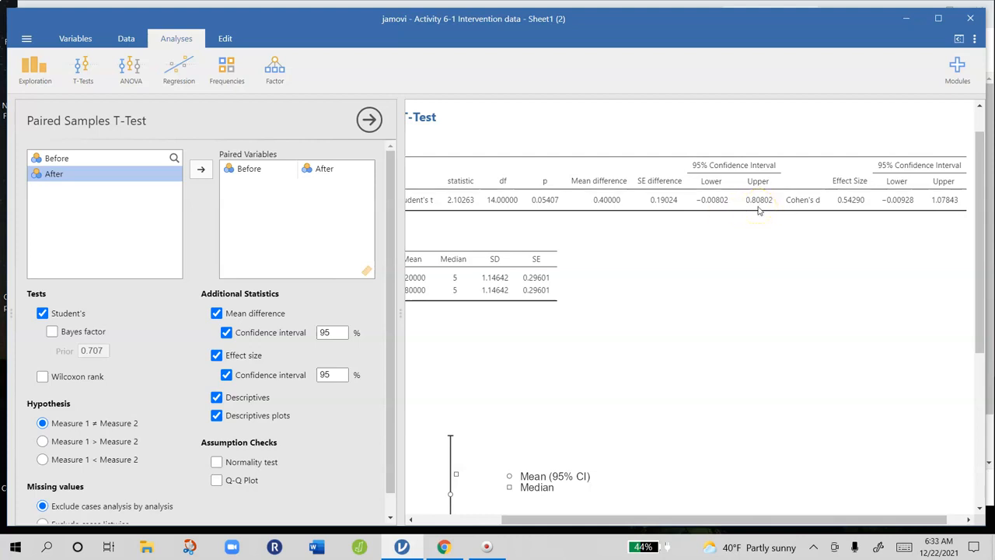
pyautogui.moveTo(846, 208)
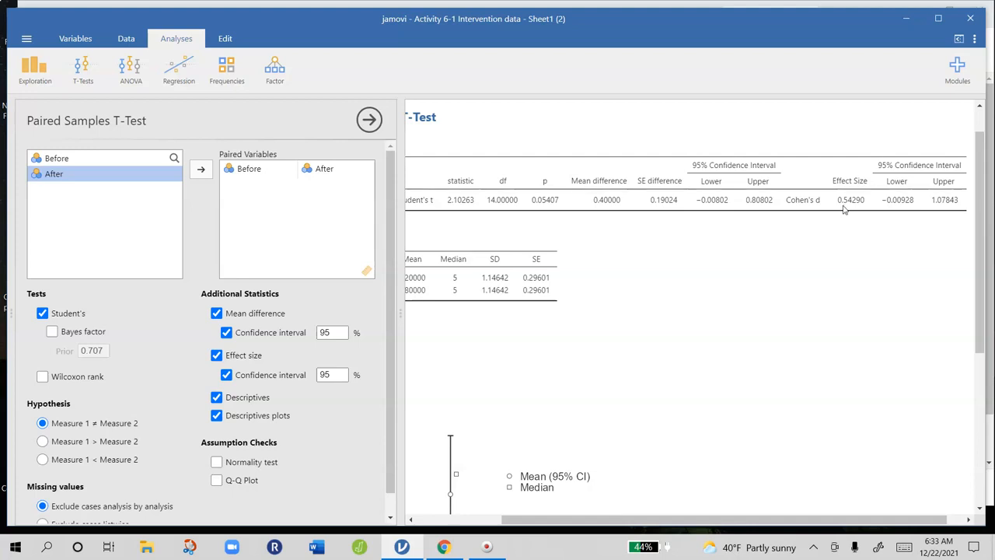
pyautogui.moveTo(832, 209)
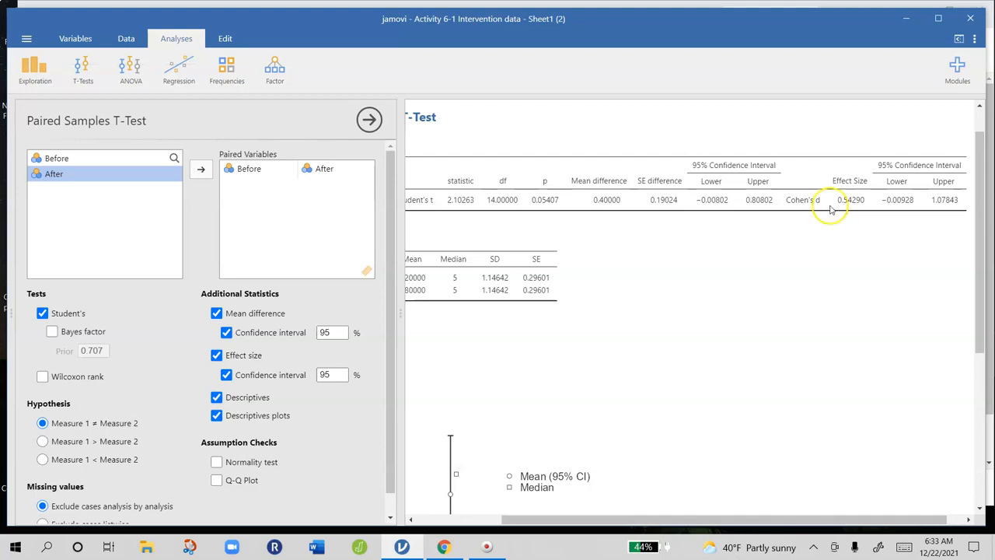
pyautogui.moveTo(908, 210)
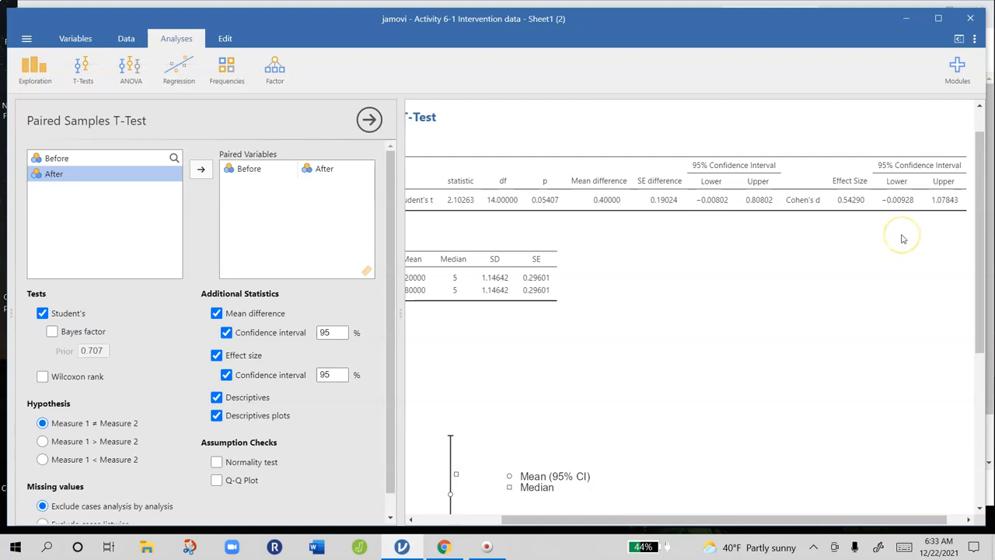
pyautogui.moveTo(902, 234)
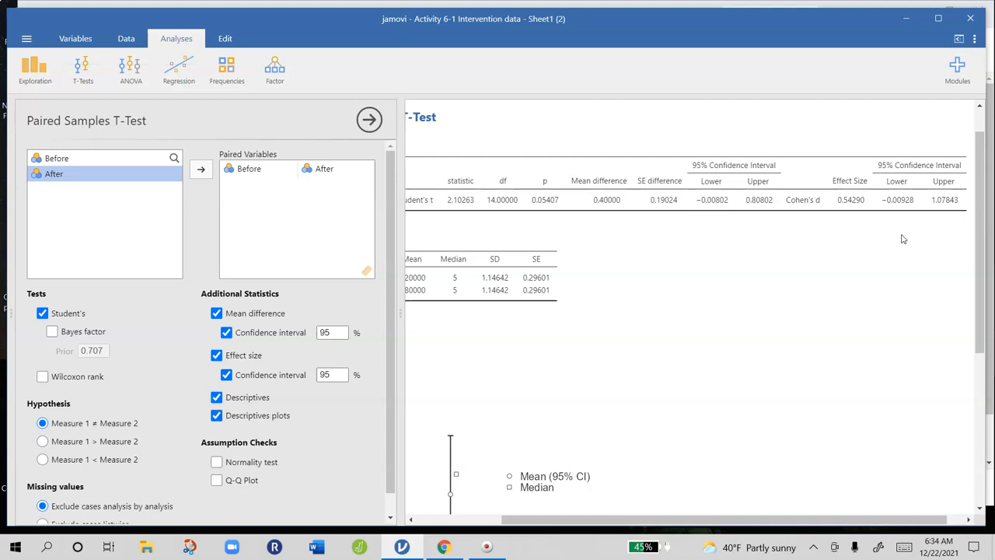
pyautogui.moveTo(903, 234)
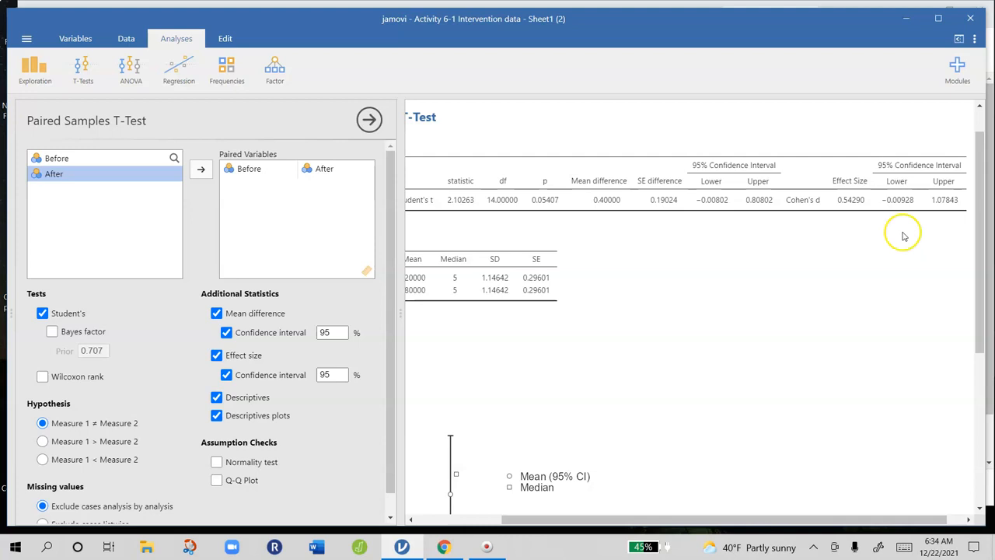
pyautogui.moveTo(727, 370)
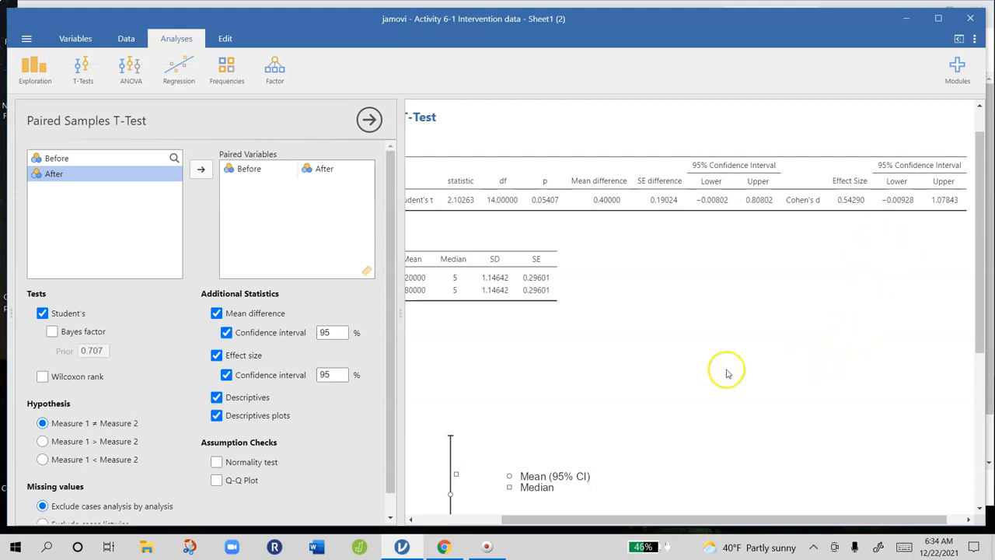